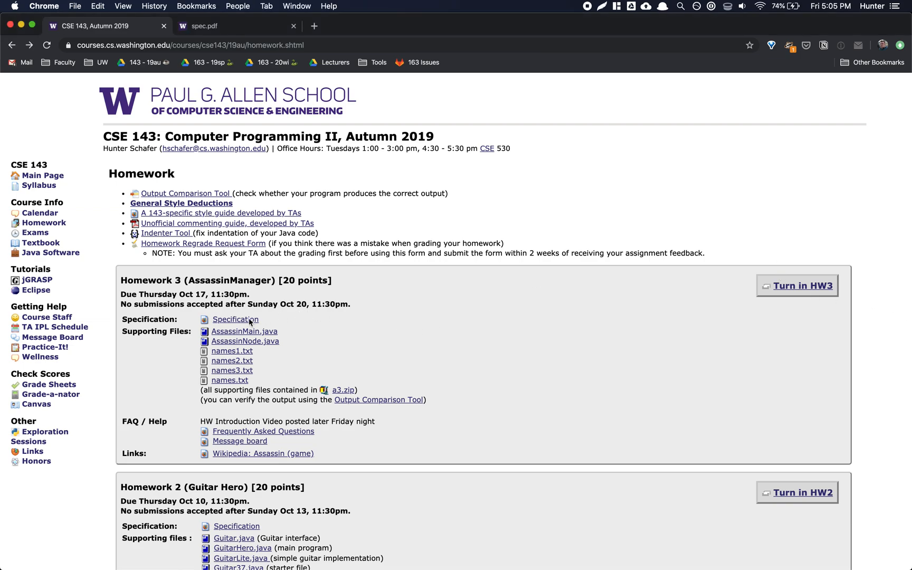
Step: Open the Homework 3 AssassinManager spec.pdf from its Specification link
click(235, 319)
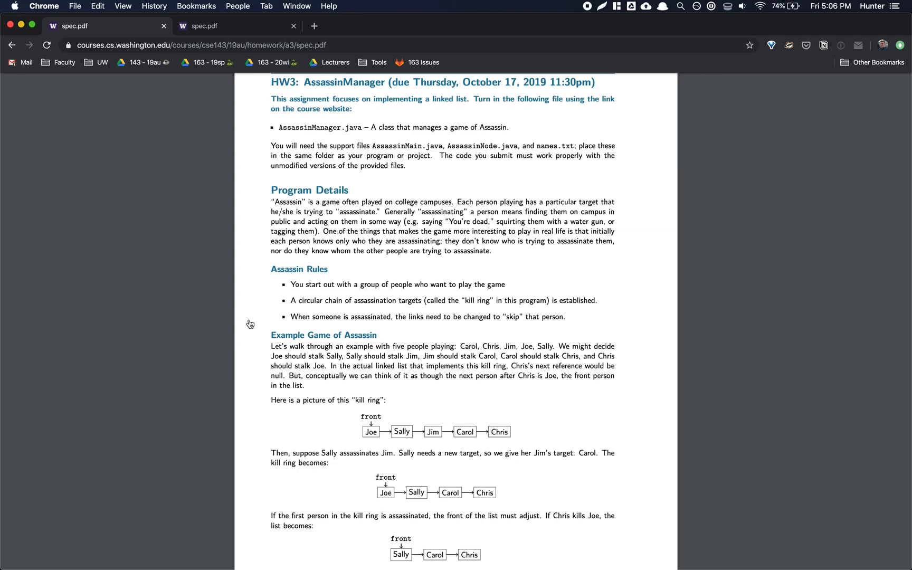
Step: Scroll the spec past Program Details and the kill-ring example to page 2
scroll(down, 3)
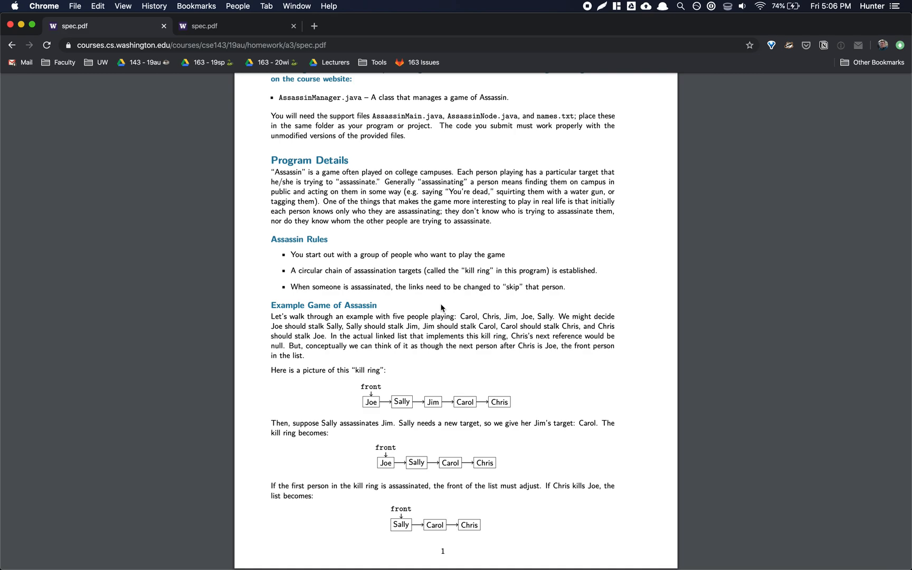
scroll(down, 3)
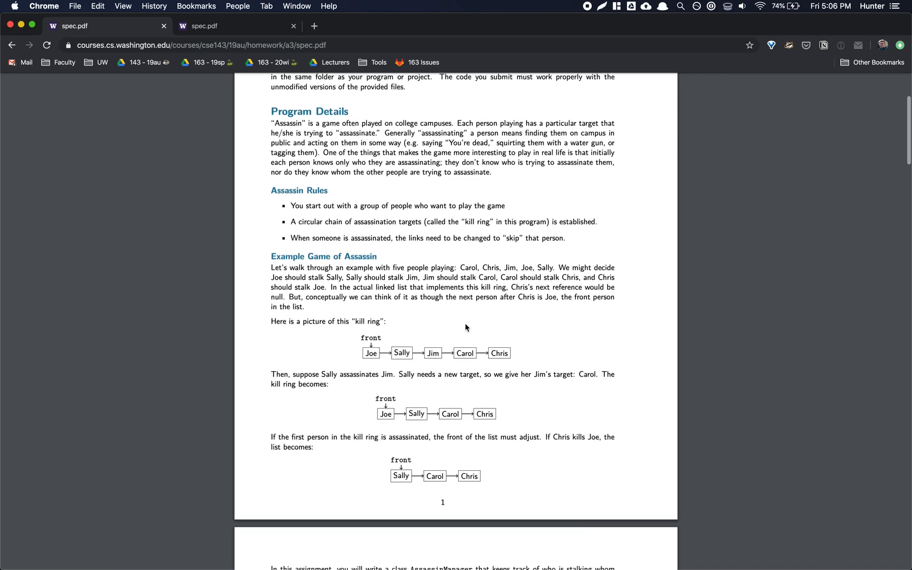
mouse_move(545, 375)
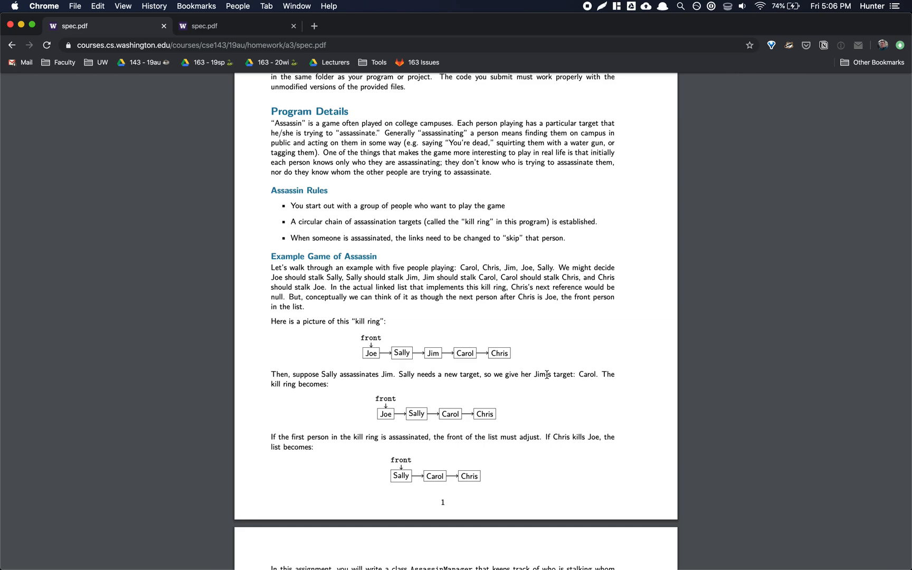
mouse_move(393, 349)
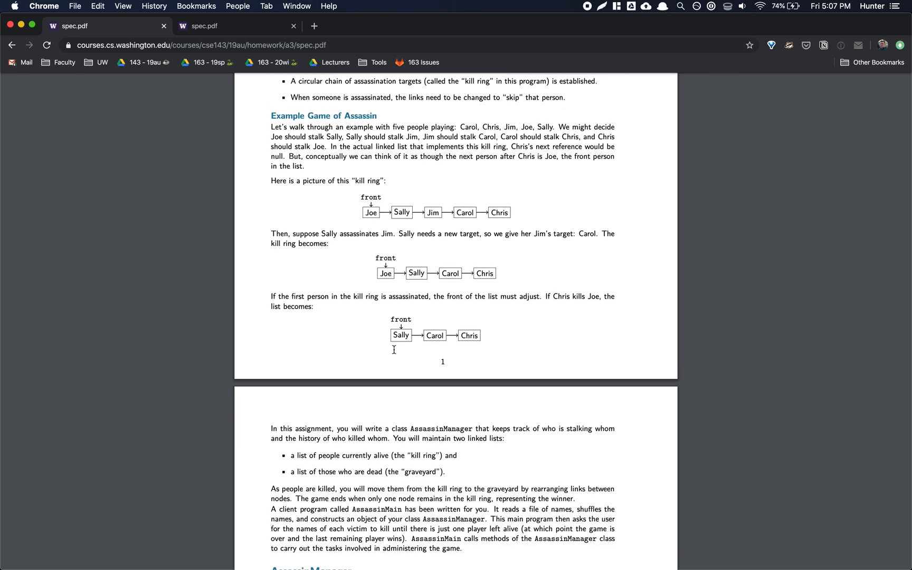
scroll(down, 3)
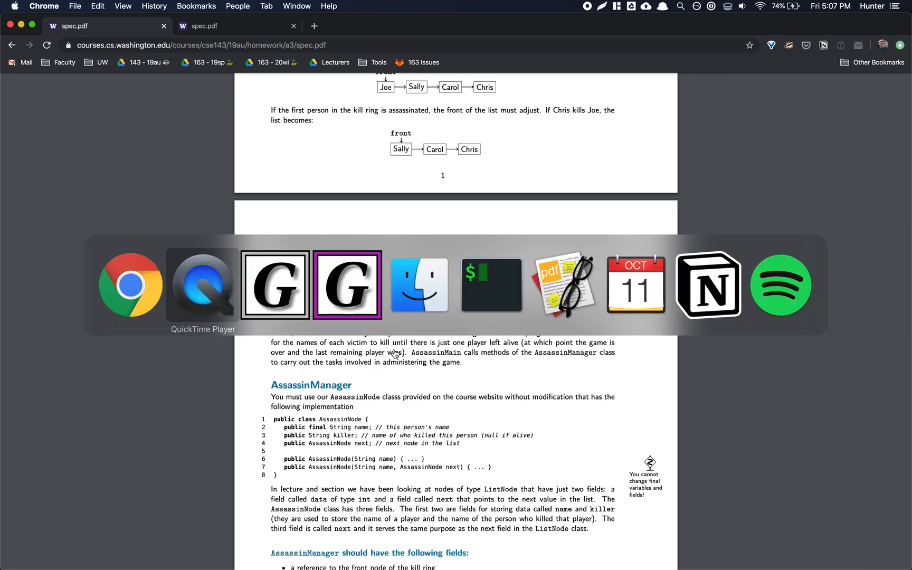
Step: View AssassinNode.java in jGRASP, highlighting the final keyword on its name field
click(347, 285)
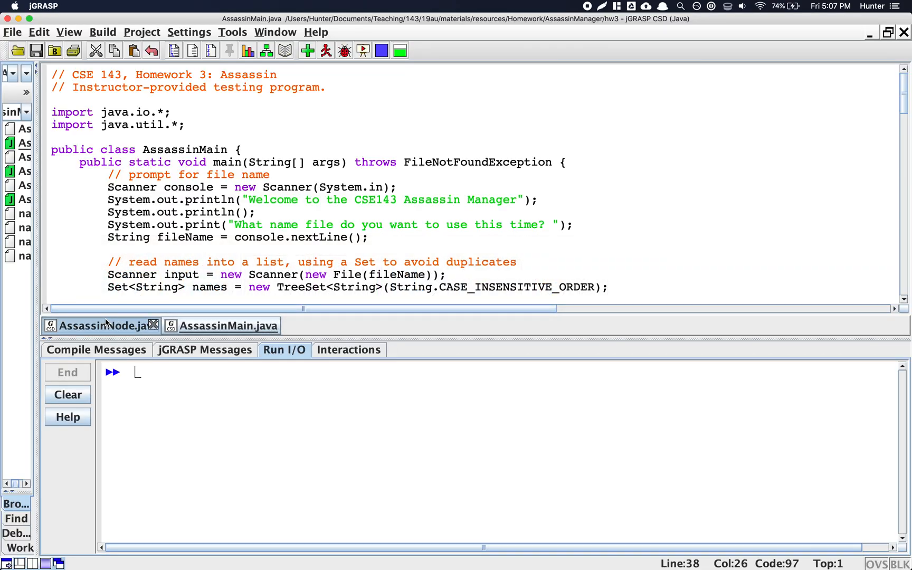
click(102, 325)
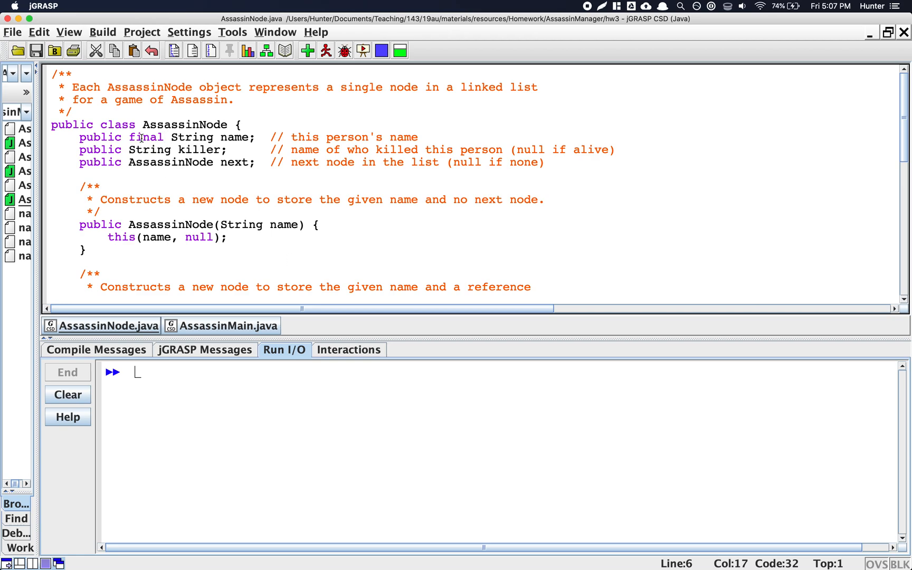
double_click(146, 136)
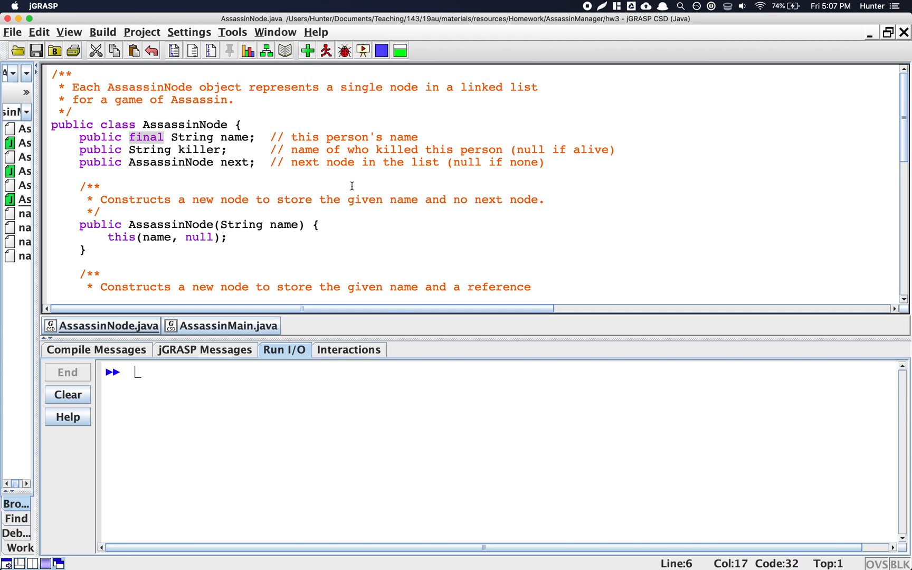
click(240, 137)
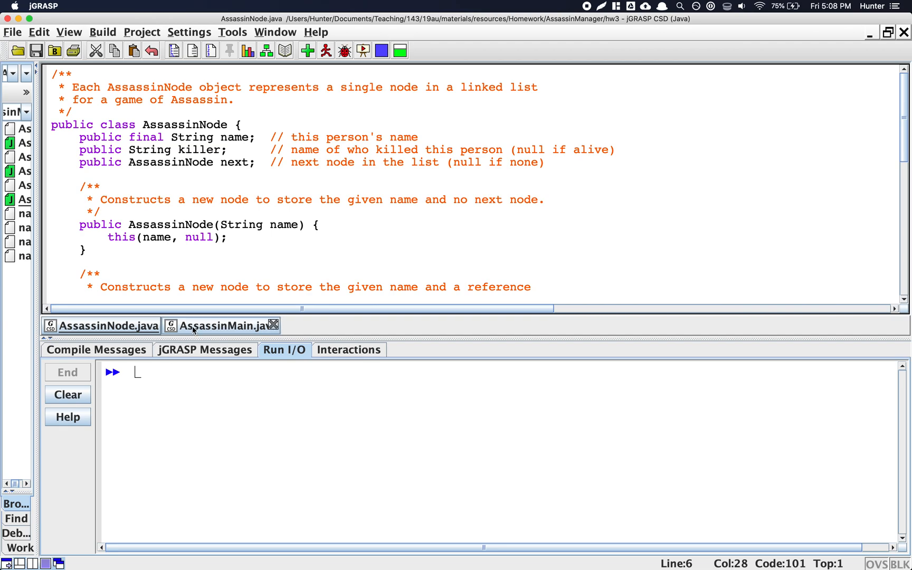
click(227, 325)
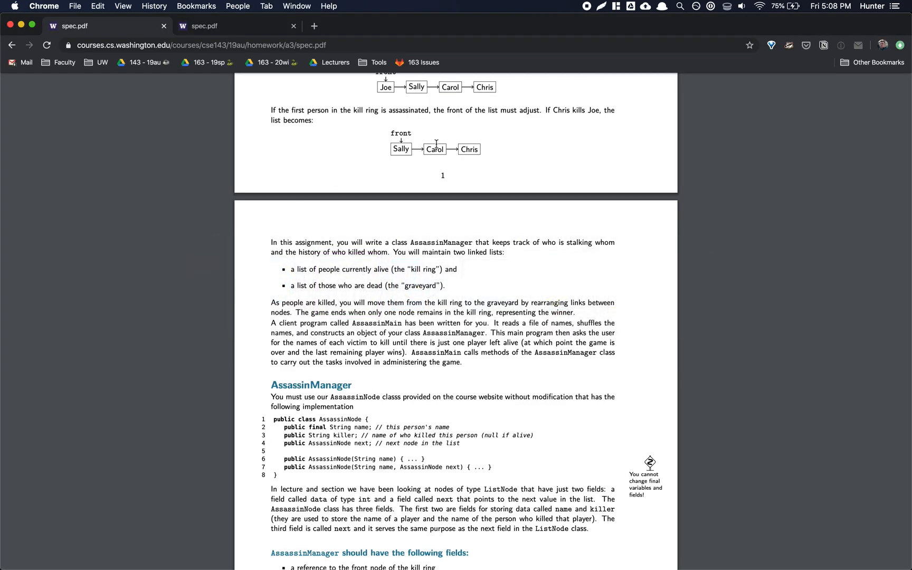
Step: Scroll the spec through the AssassinManager constructor and required methods up to kill
scroll(down, 3)
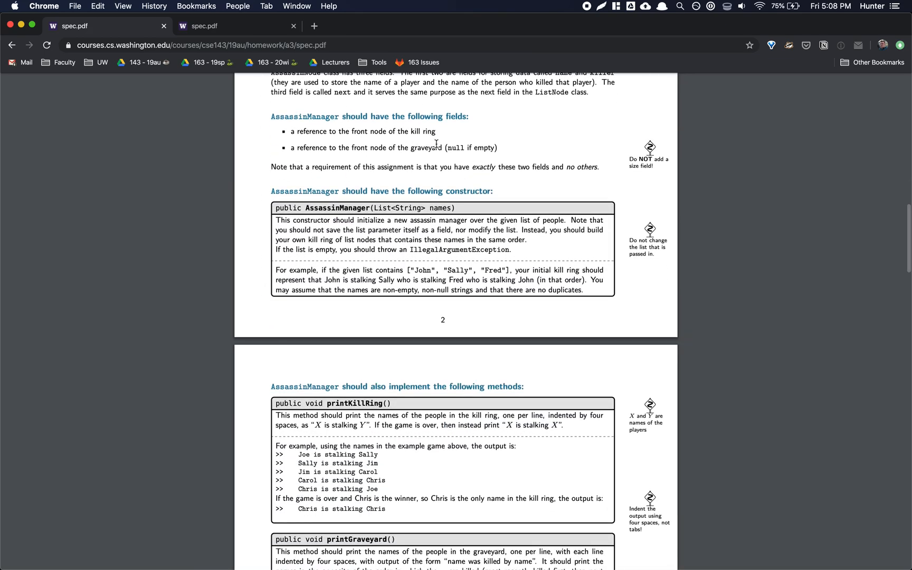
scroll(down, 3)
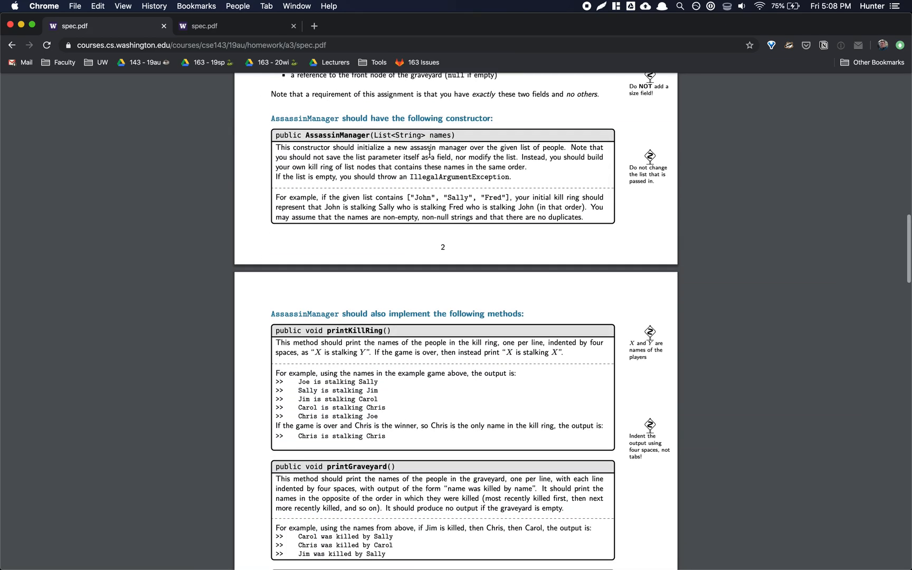
scroll(down, 3)
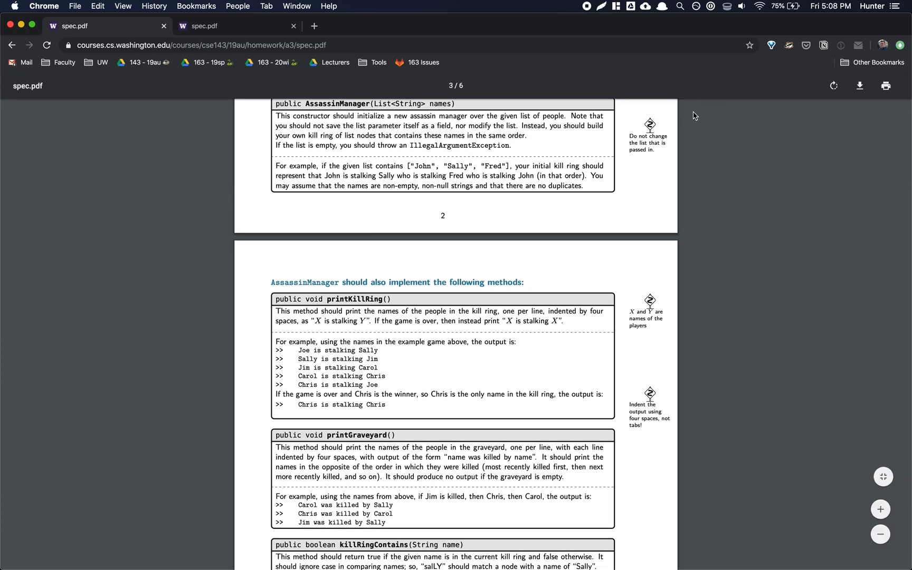
scroll(down, 3)
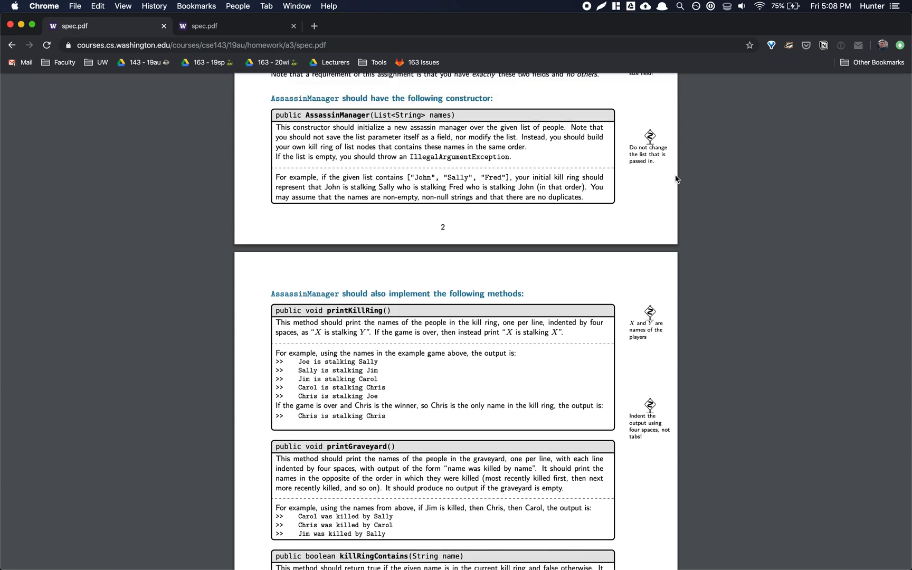
scroll(down, 3)
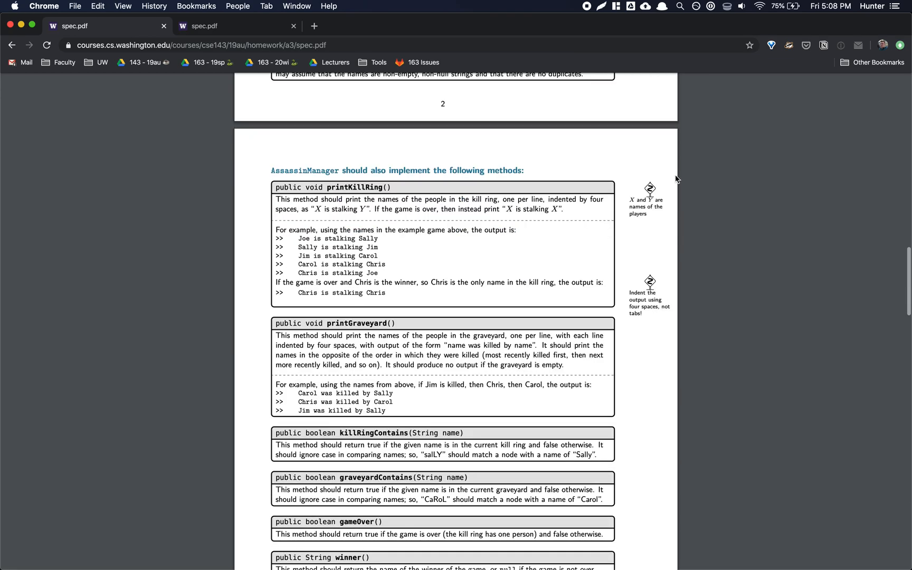
scroll(down, 3)
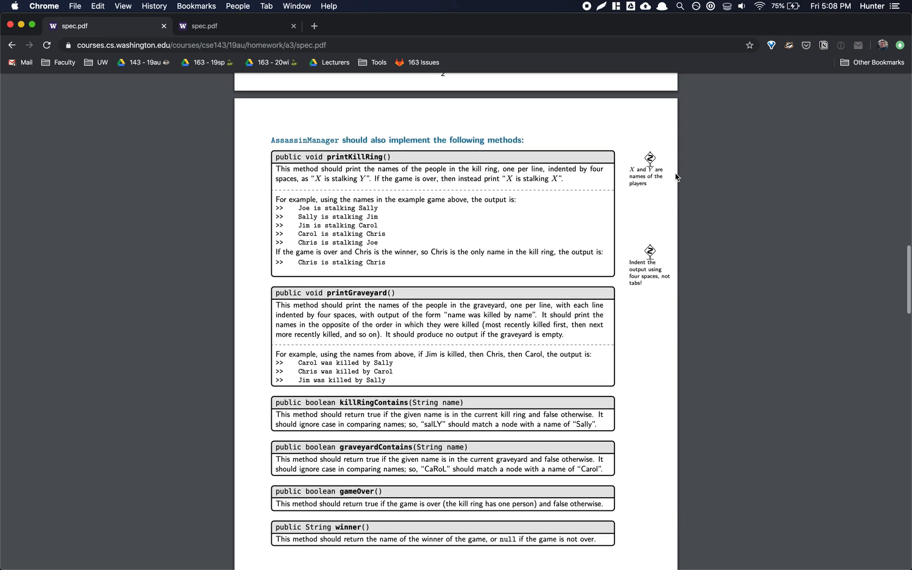
scroll(down, 3)
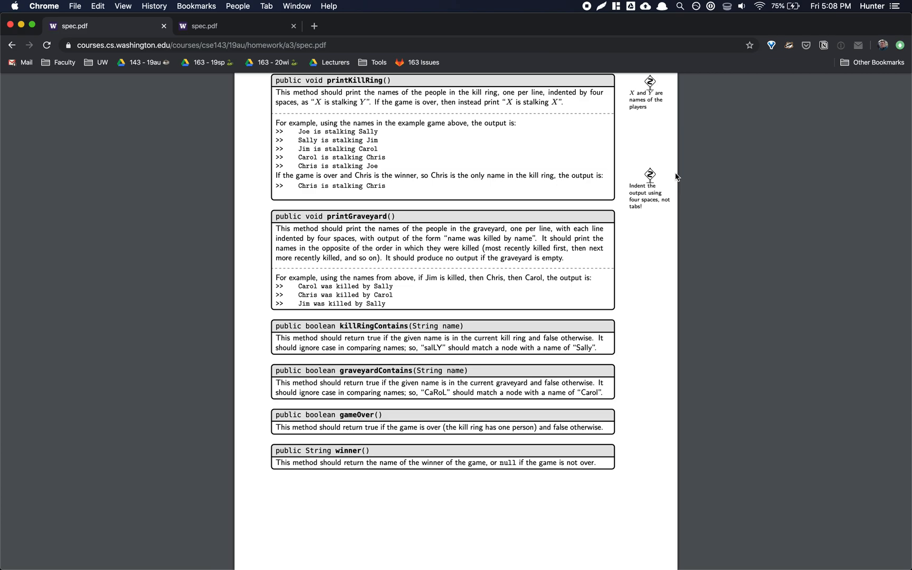
scroll(down, 3)
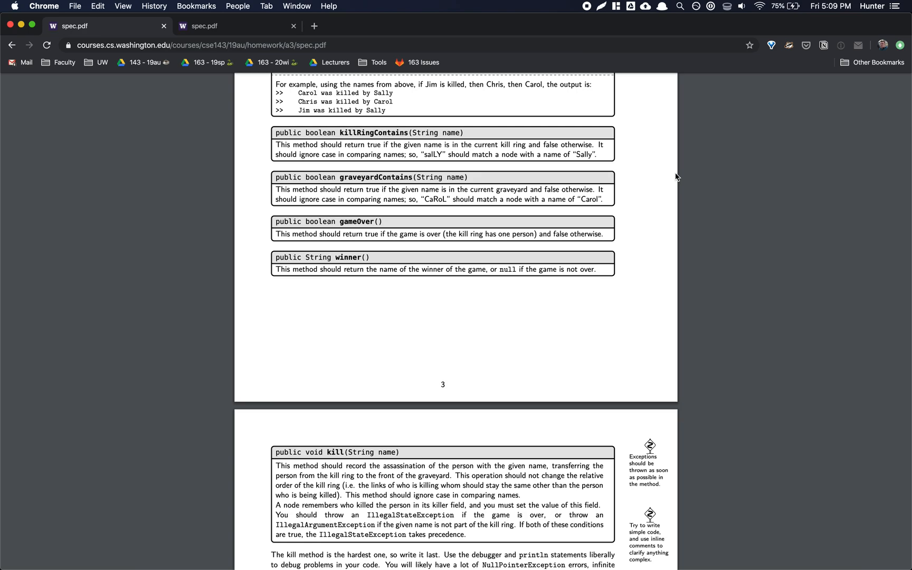
scroll(down, 3)
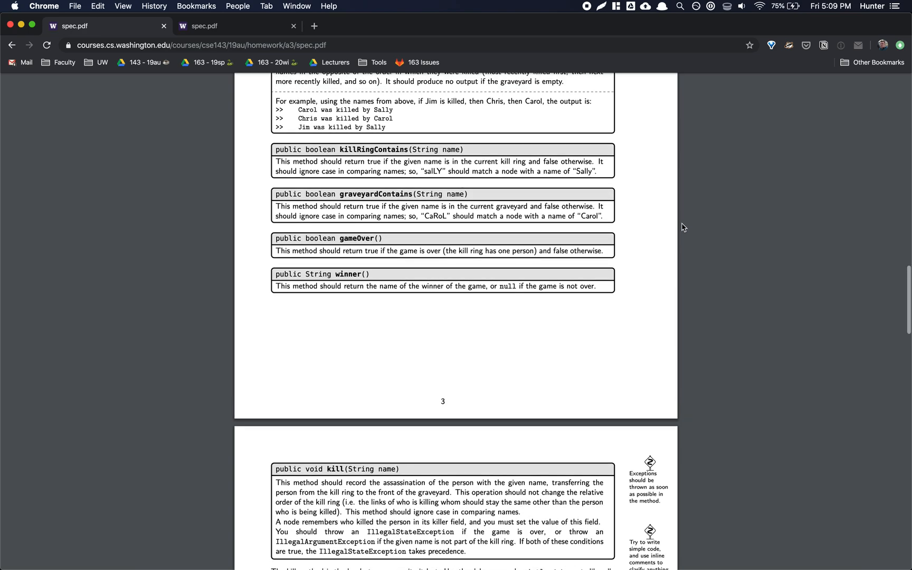
scroll(up, 3)
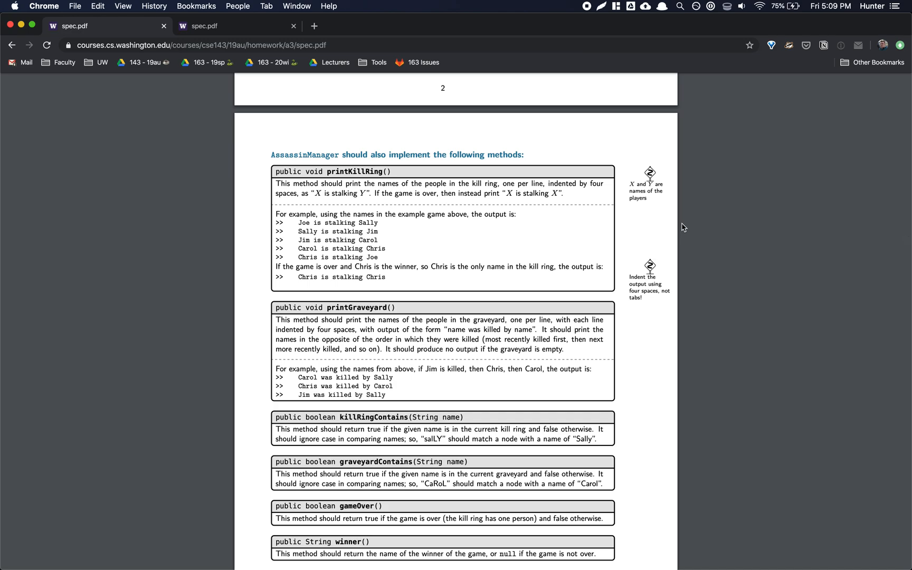
mouse_move(337, 241)
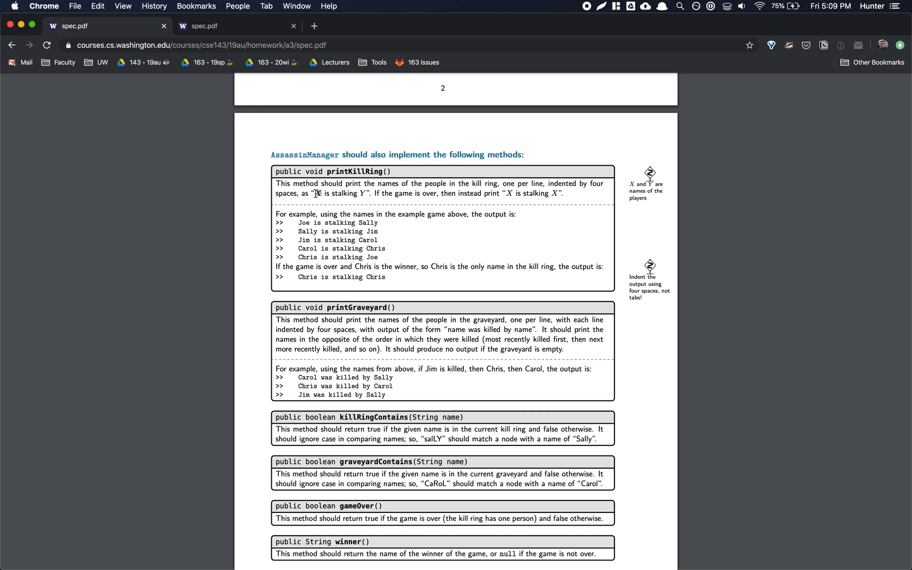
mouse_move(386, 213)
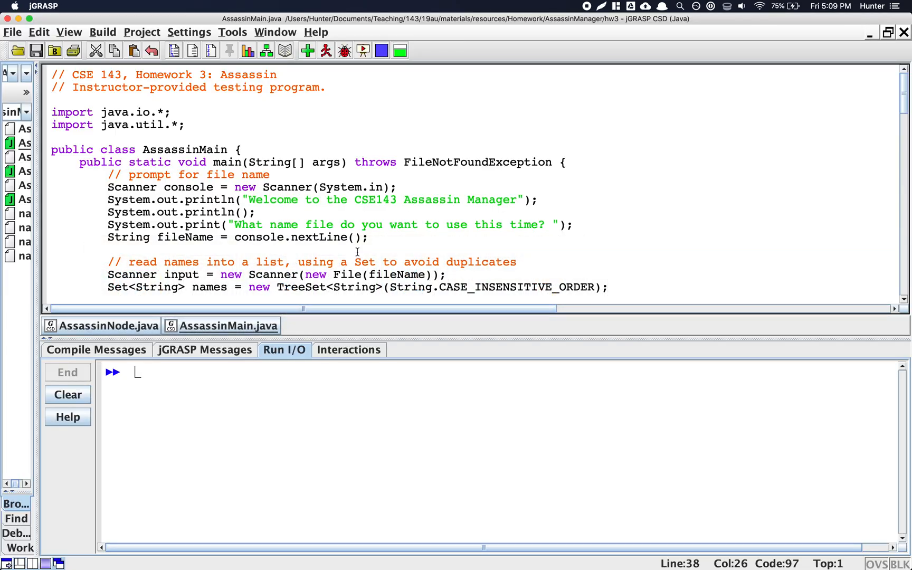
Step: Run AssassinMain on names3.txt unshuffled, killing Aramis then Athos so Porthos wins
click(307, 50)
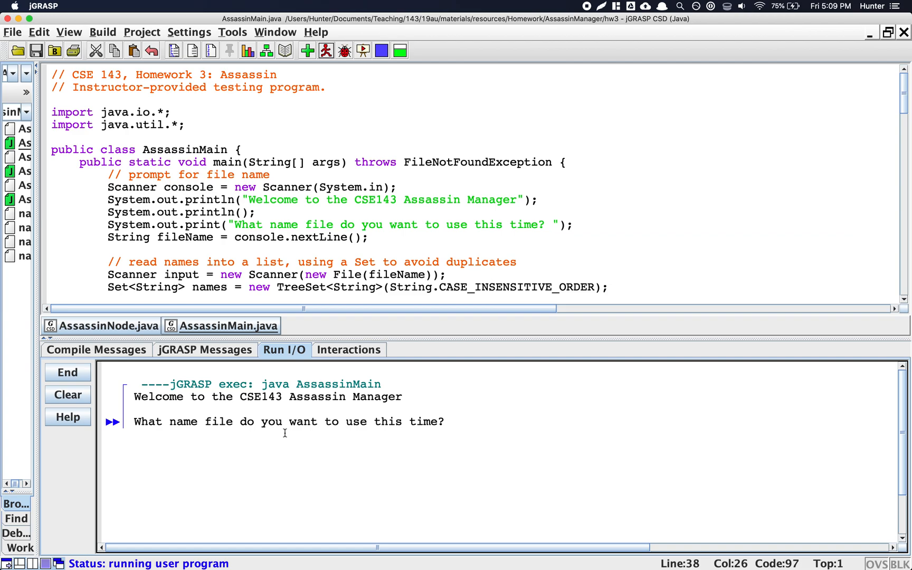
text(names3.t)
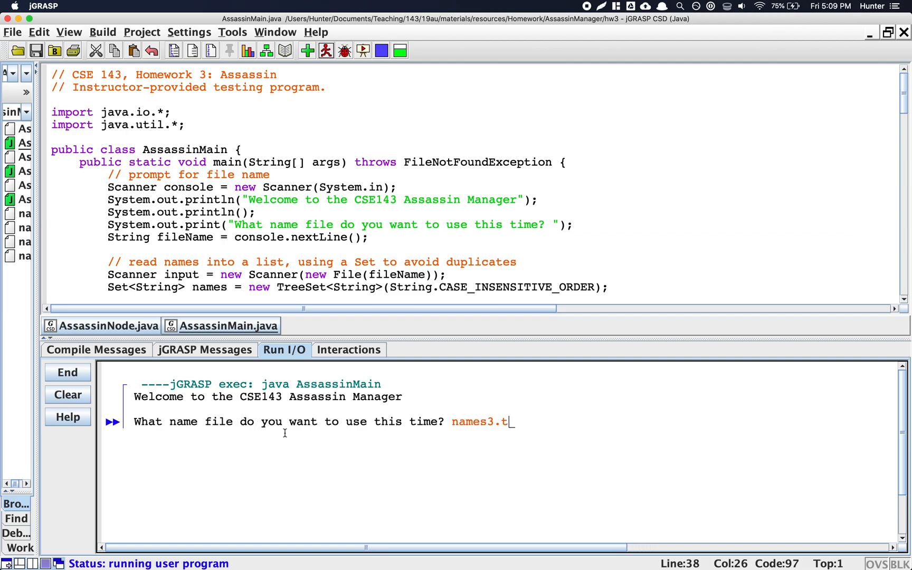
key(enter)
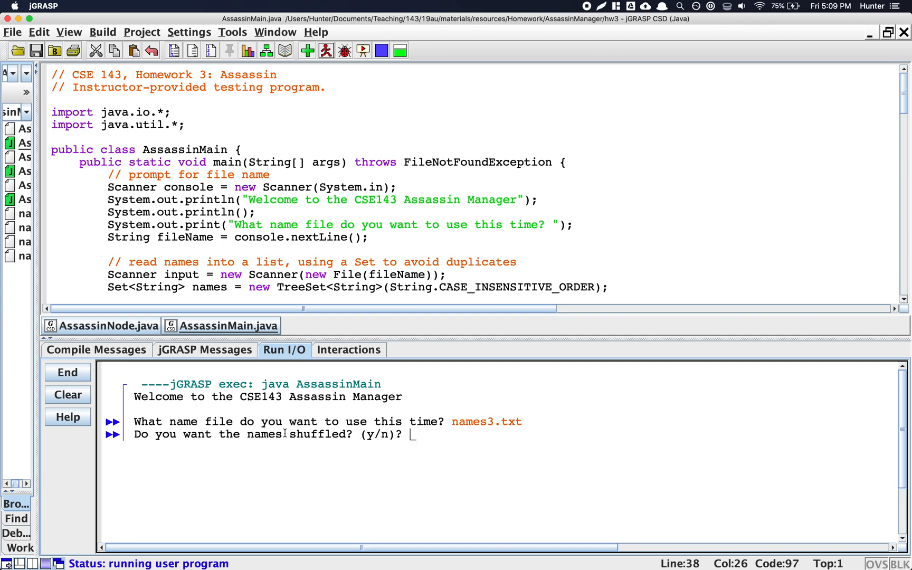
text(n)
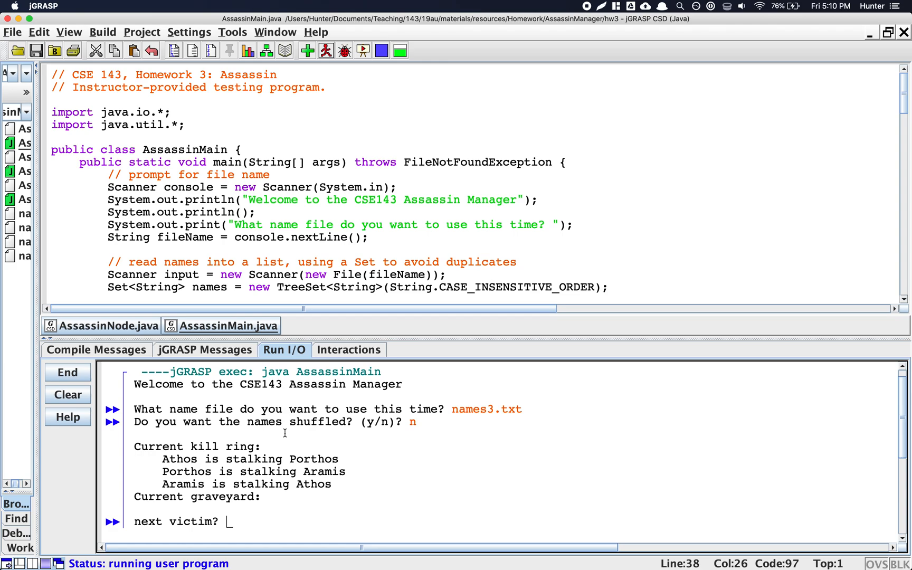
text(Aramis)
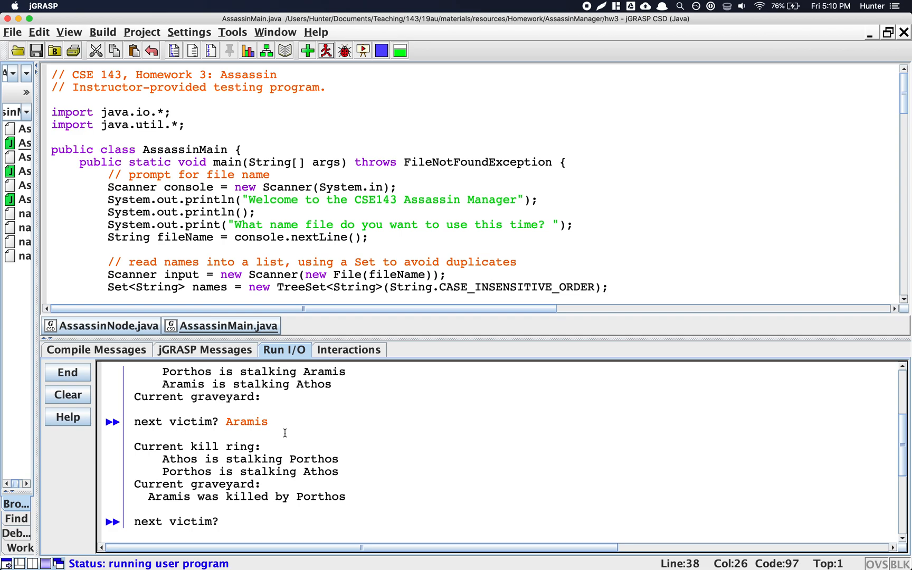
text(Athos)
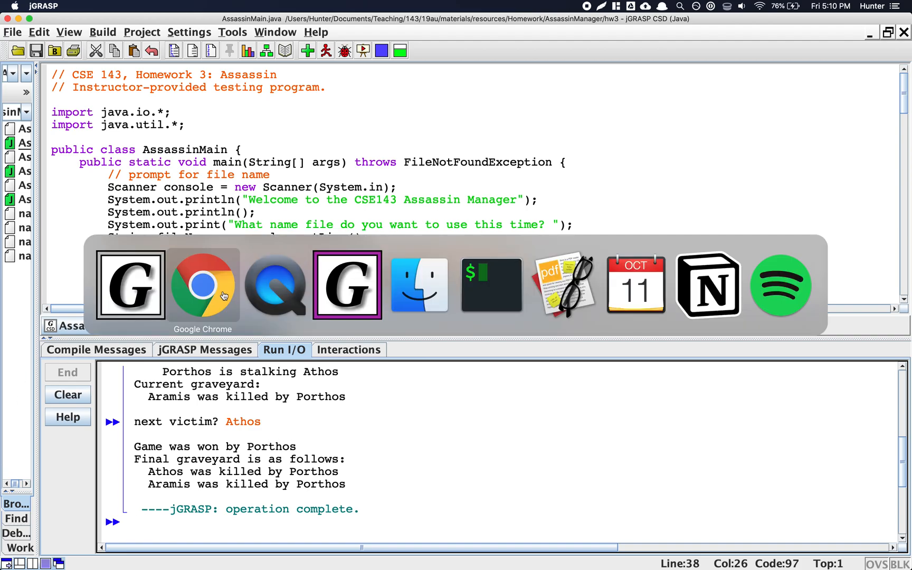
click(203, 285)
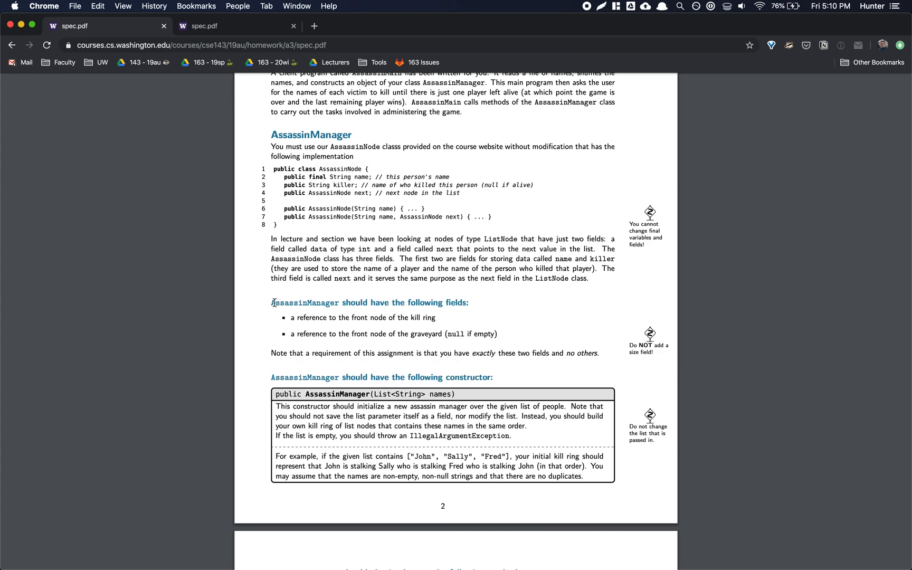
Step: Scroll past printKillRing and printGraveyard, then go to the CSE 143 Homework page
scroll(down, 3)
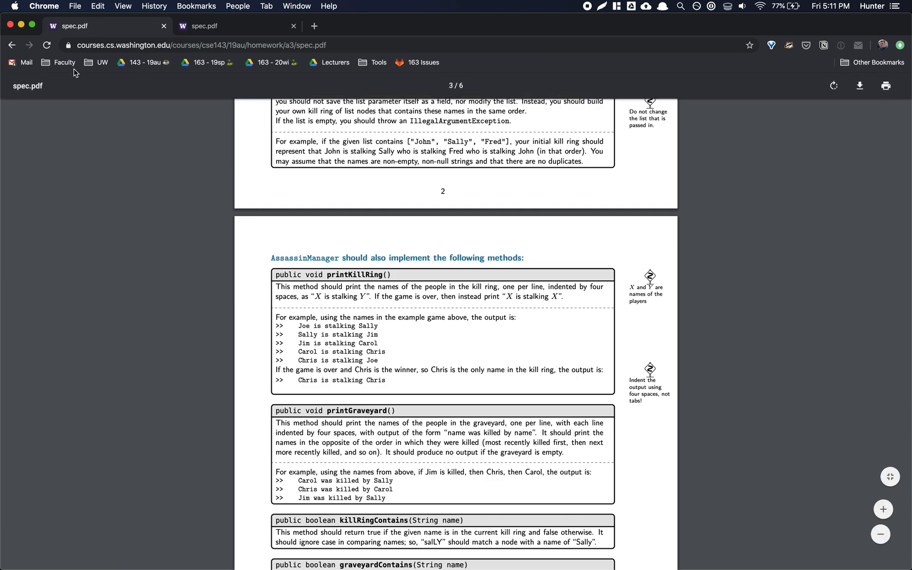
click(87, 26)
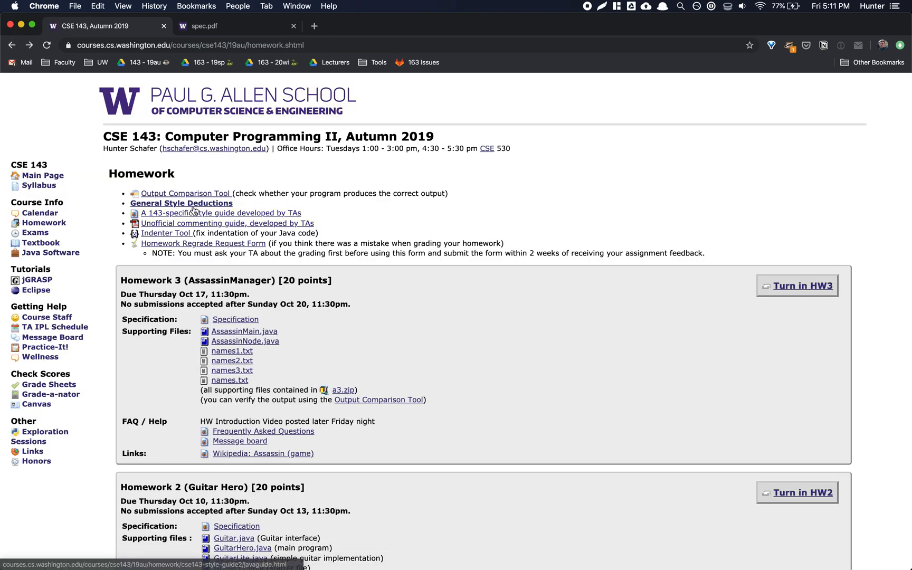
Step: View General Style Deductions and the Homework 3 FAQ, then return to the spec
click(181, 203)
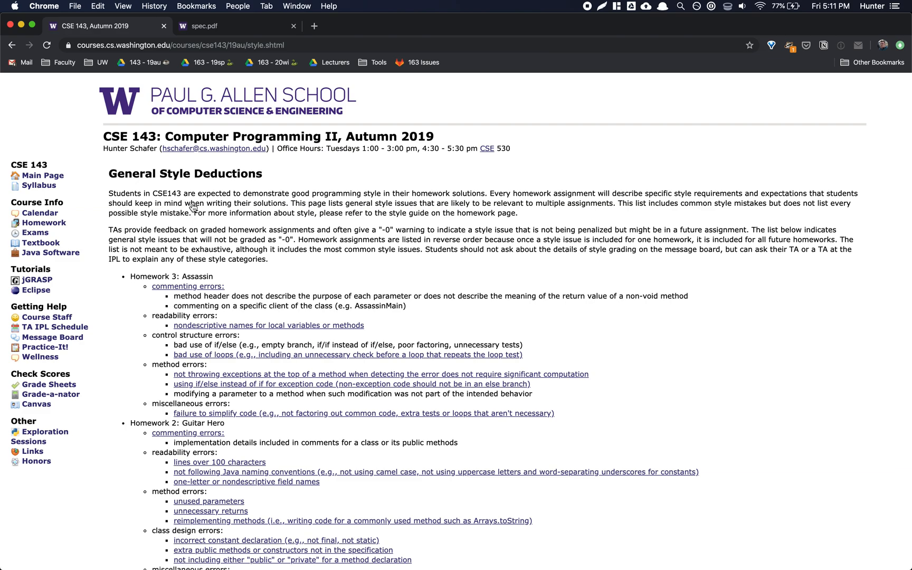
click(42, 222)
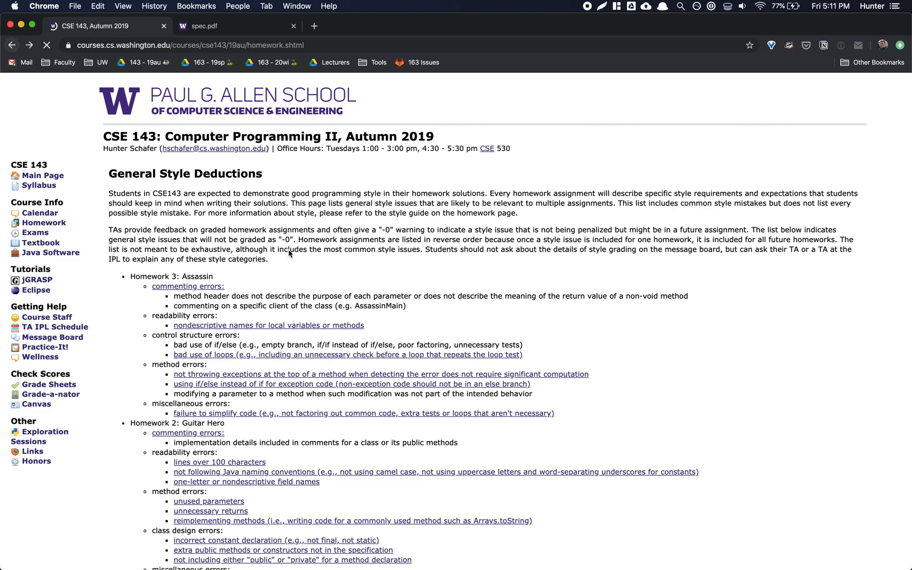
click(43, 164)
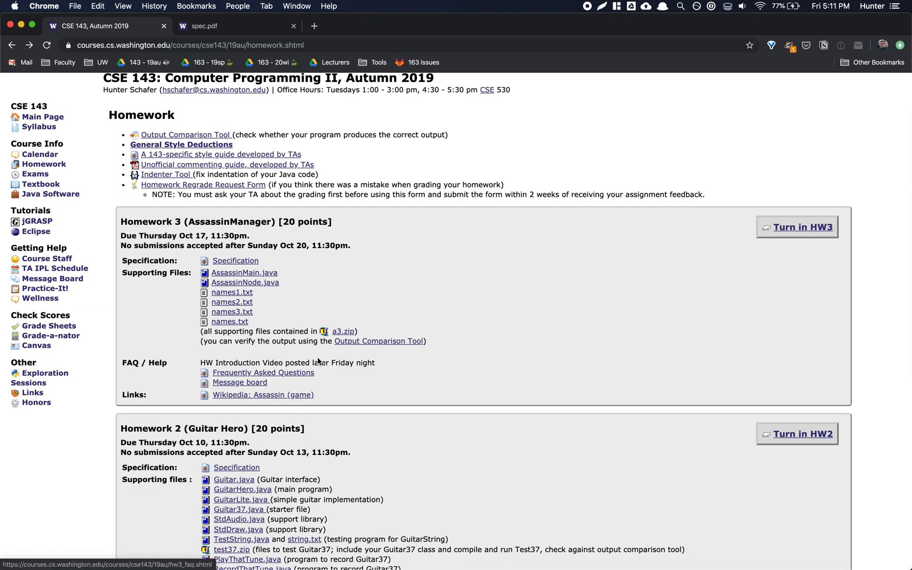
click(263, 372)
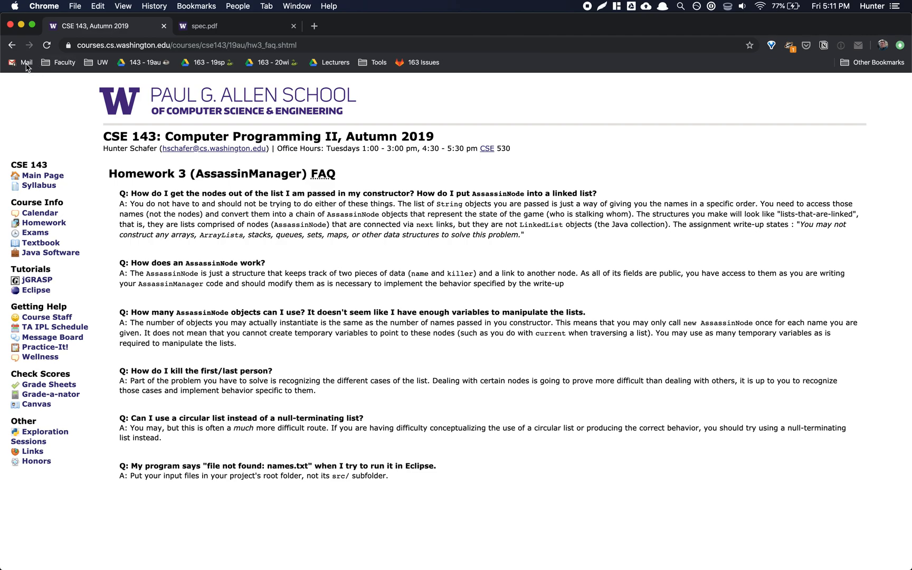
click(43, 222)
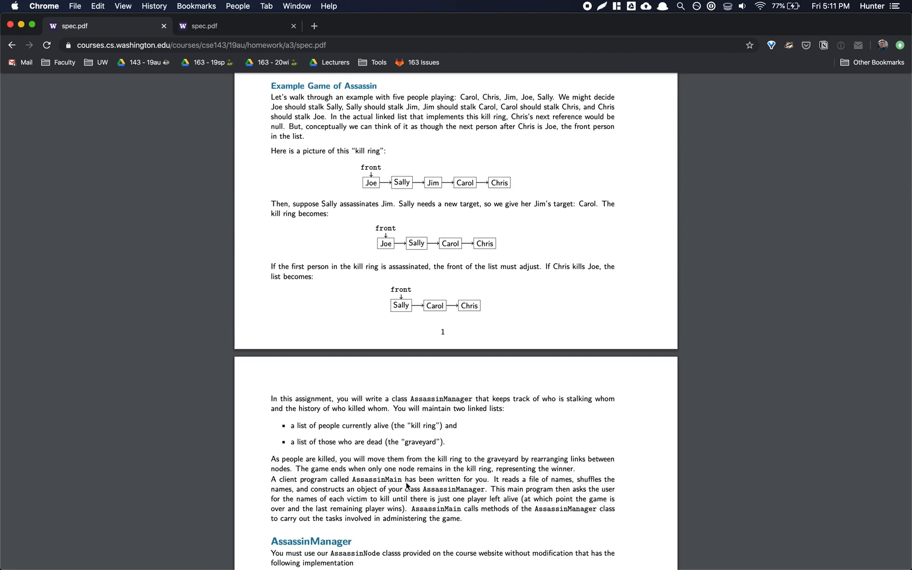
scroll(down, 3)
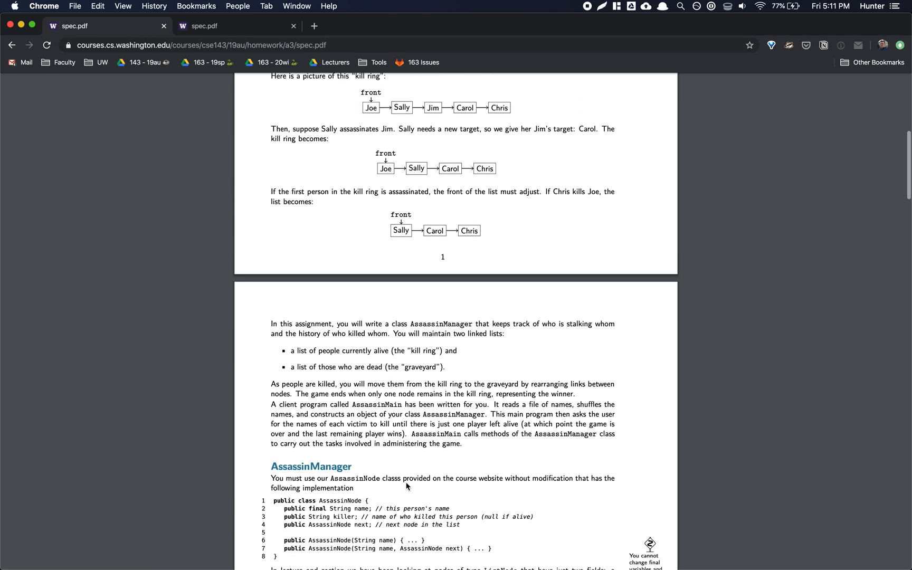
scroll(down, 3)
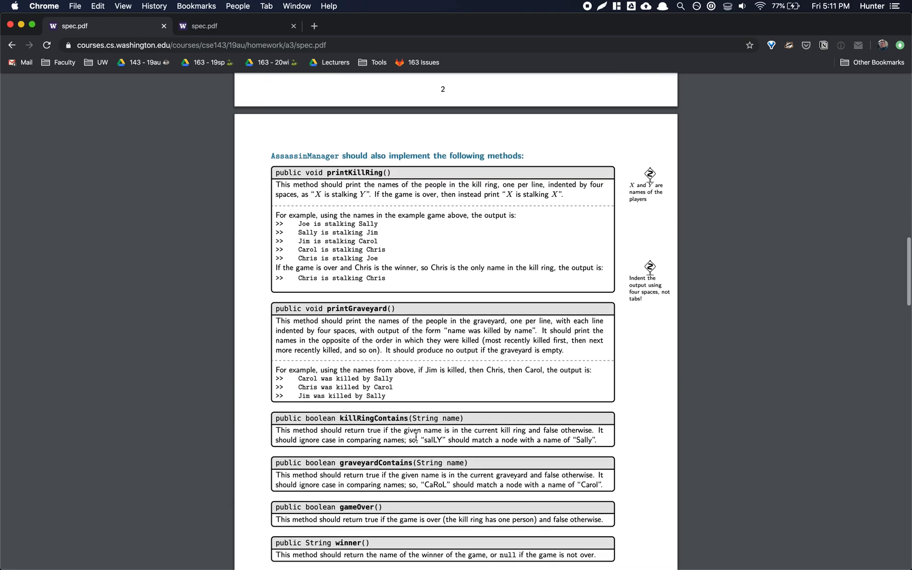
scroll(down, 3)
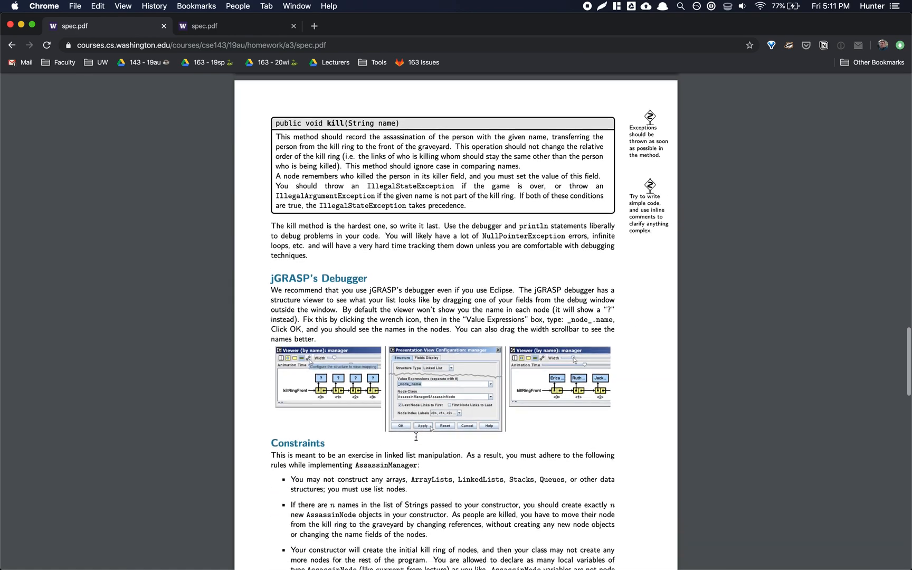
scroll(down, 3)
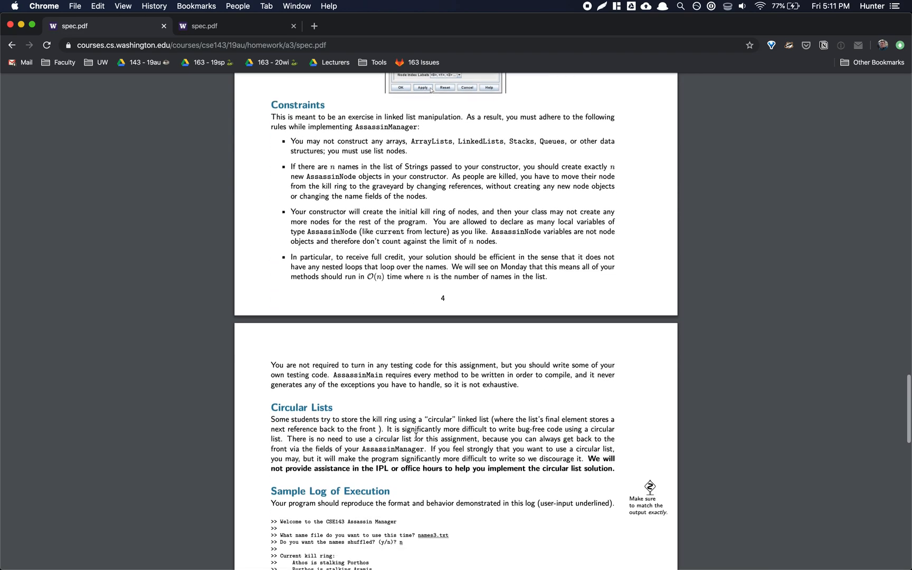
scroll(down, 3)
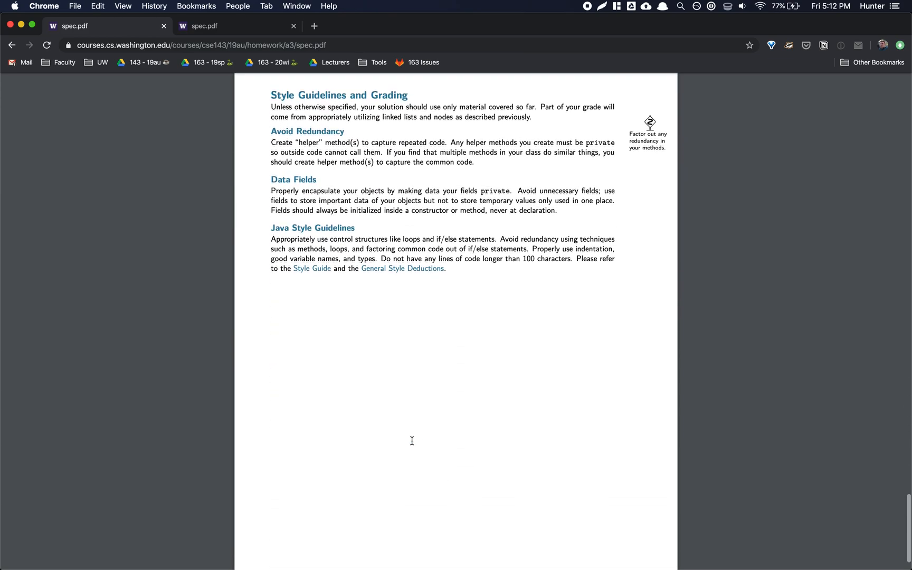
scroll(down, 3)
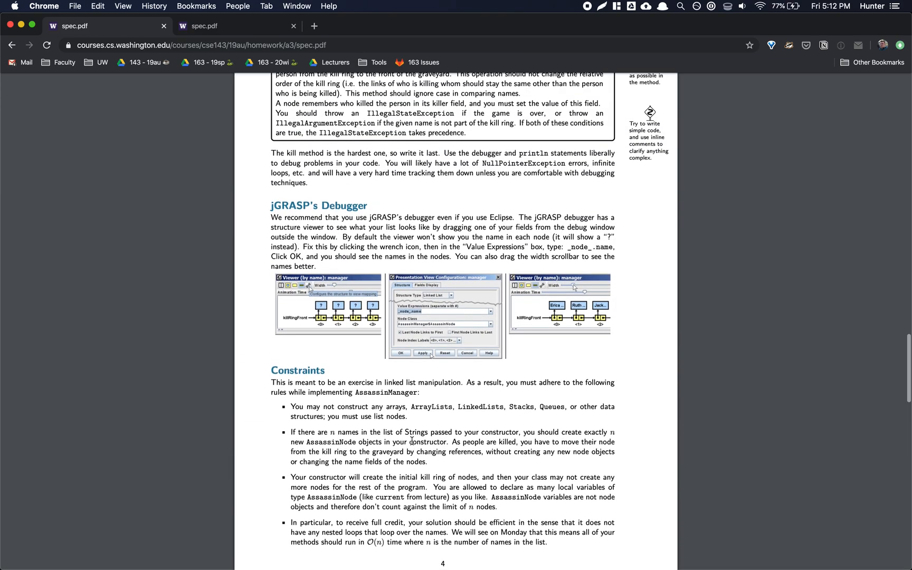